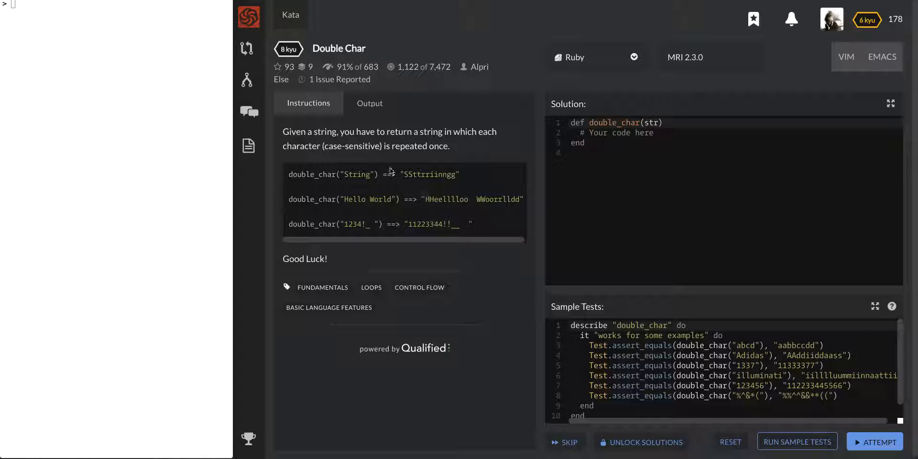
mouse_move(536, 64)
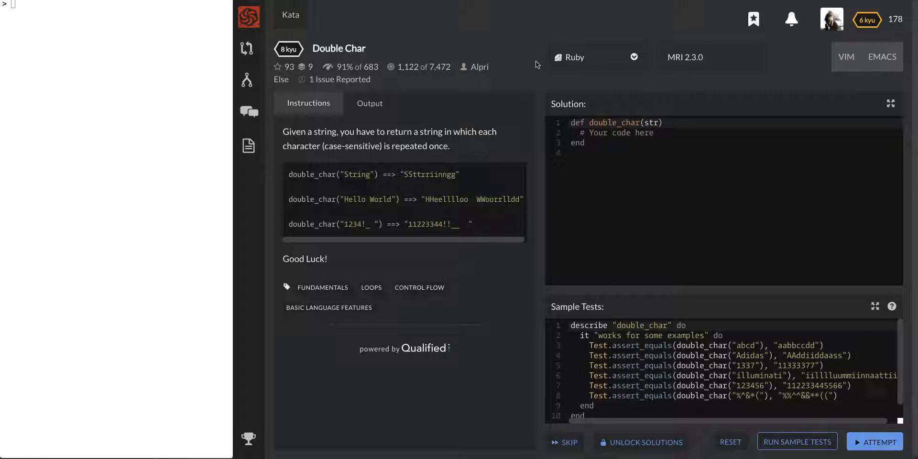
Change the kata's solution language from Ruby to JavaScript via the language dropdown
left_click(596, 57)
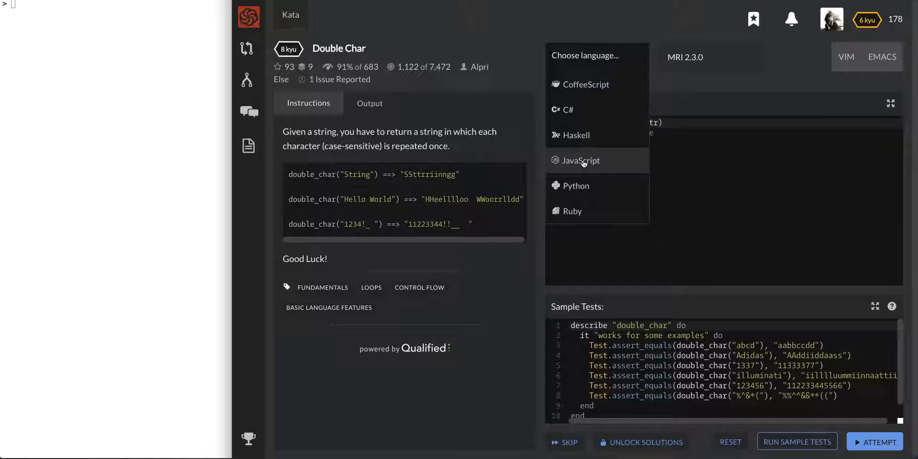
left_click(581, 161)
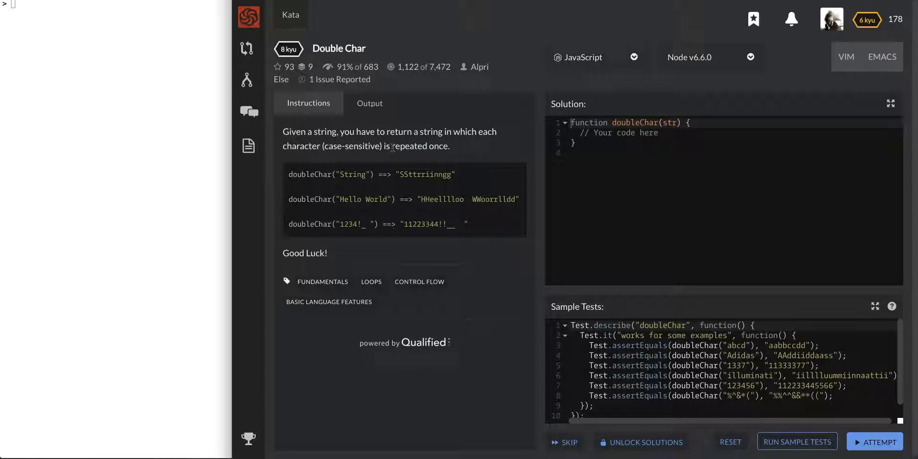
mouse_move(455, 216)
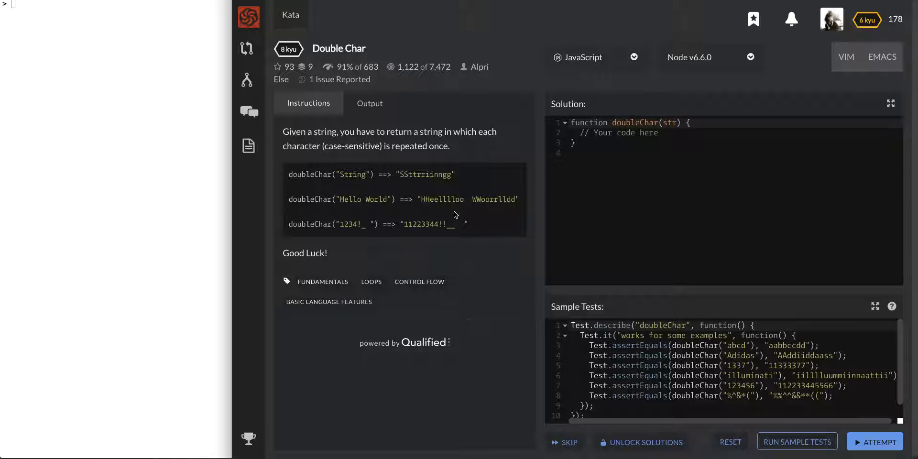
Delete the '// Your code here' placeholder so the doubleChar body is empty
double_click(352, 174)
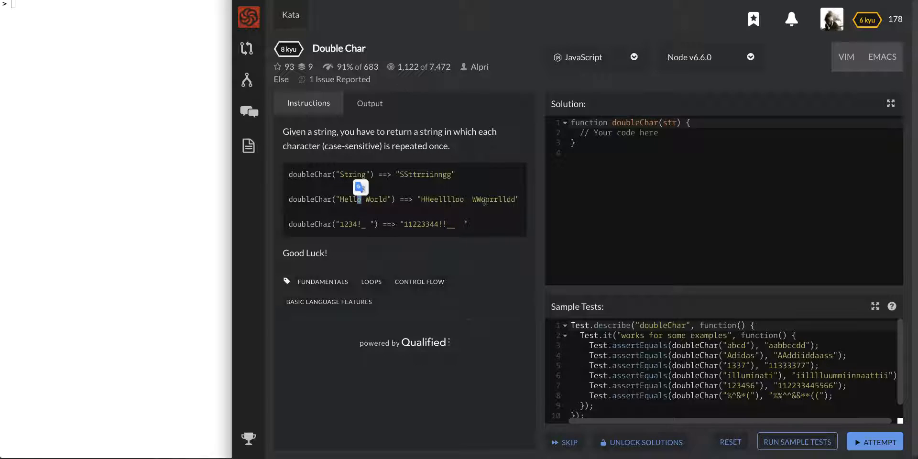
mouse_move(356, 229)
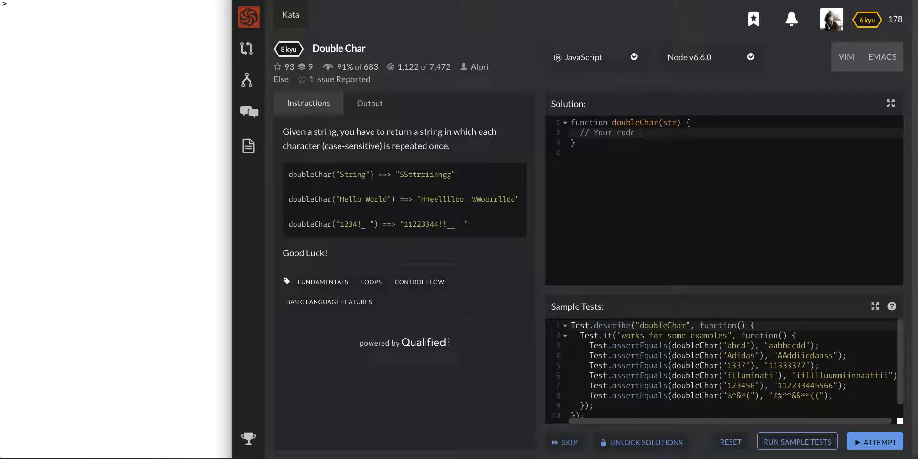
key("Delete")
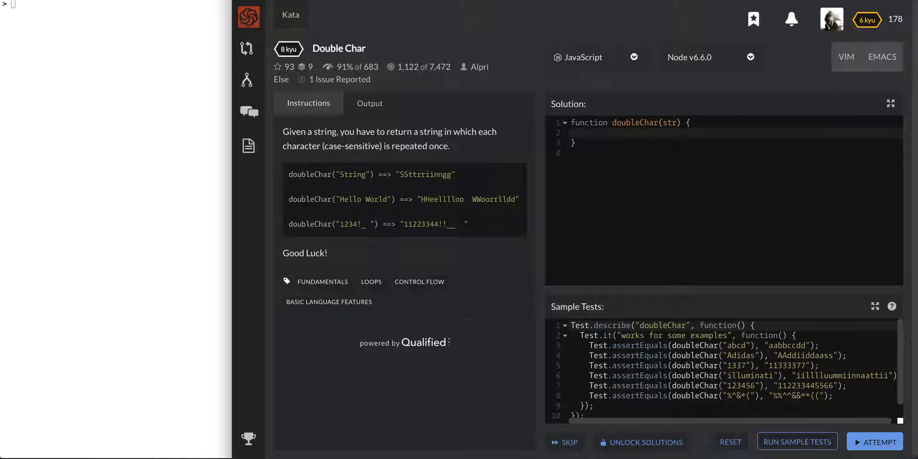
Declare let doubledChar = ""; as an empty result string inside doubleChar
type("let")
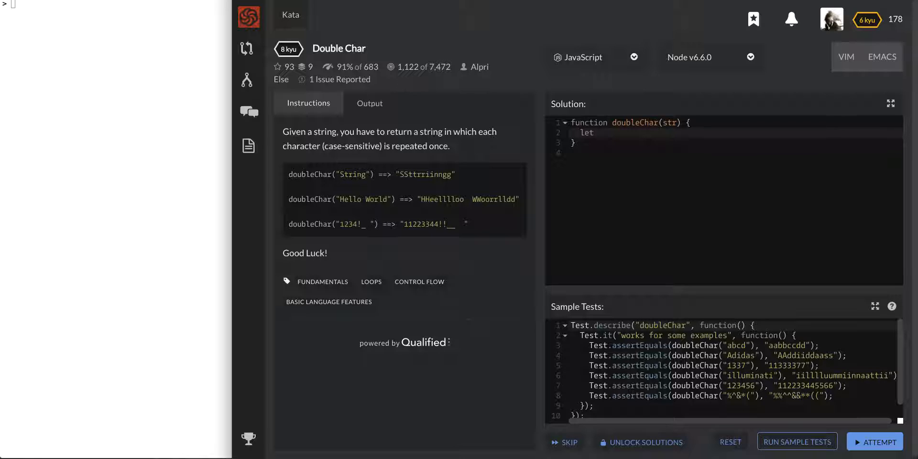
type("doub")
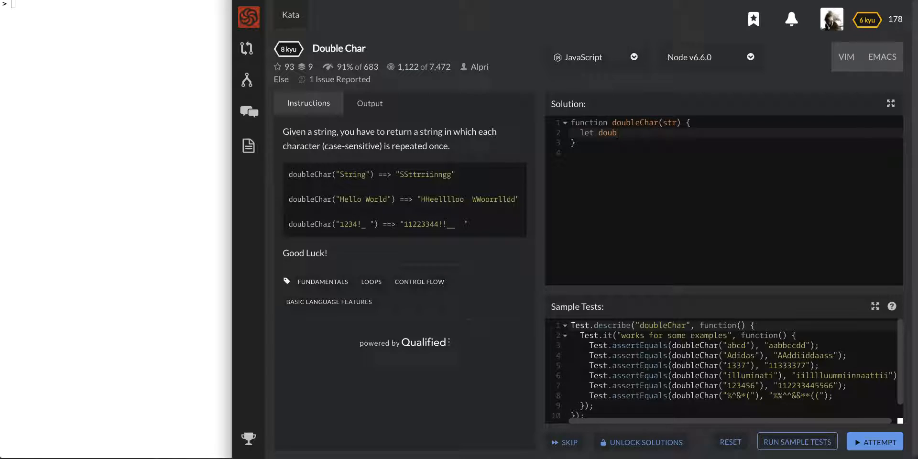
type("ledChar")
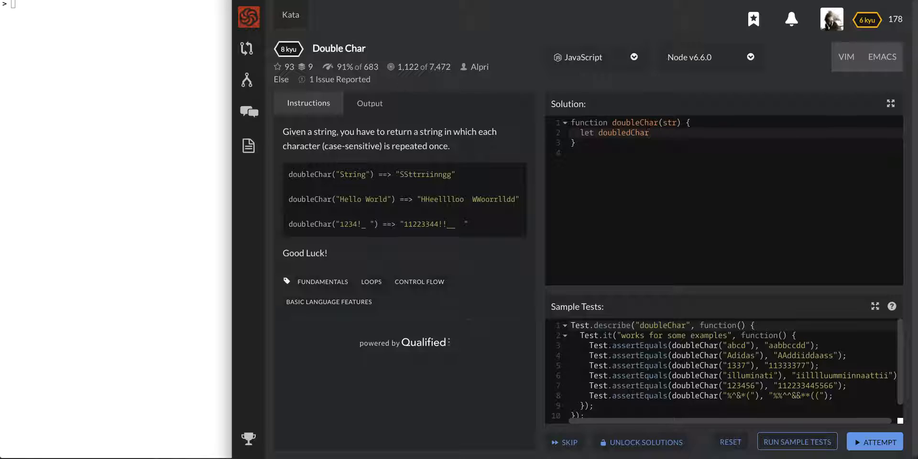
type("= \"\";")
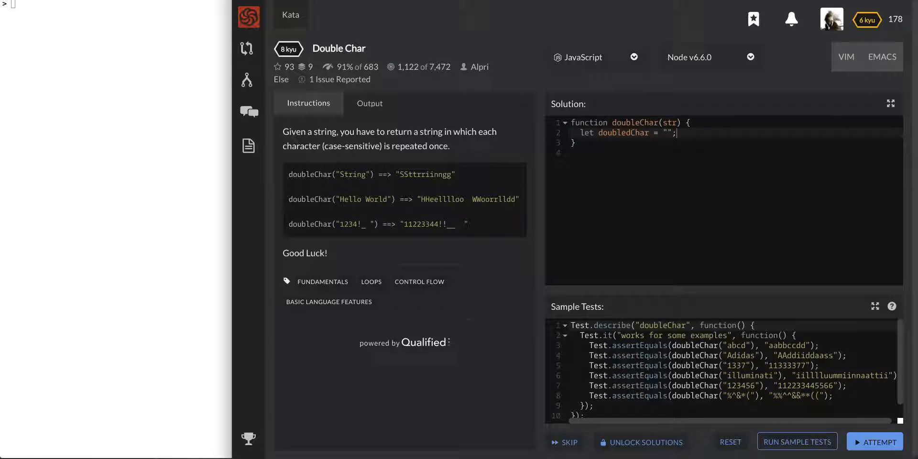
Add for (let i = 0; i < str.length; i++){ to loop over every character of str
type("for (let")
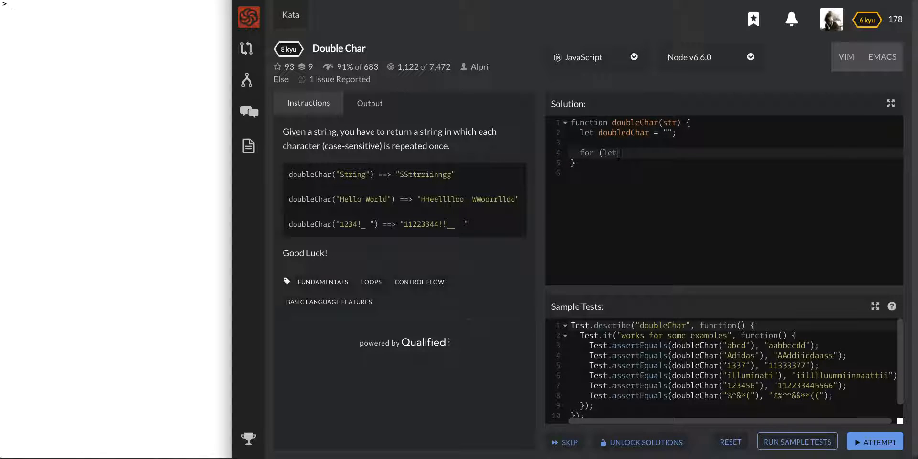
type("i = 0")
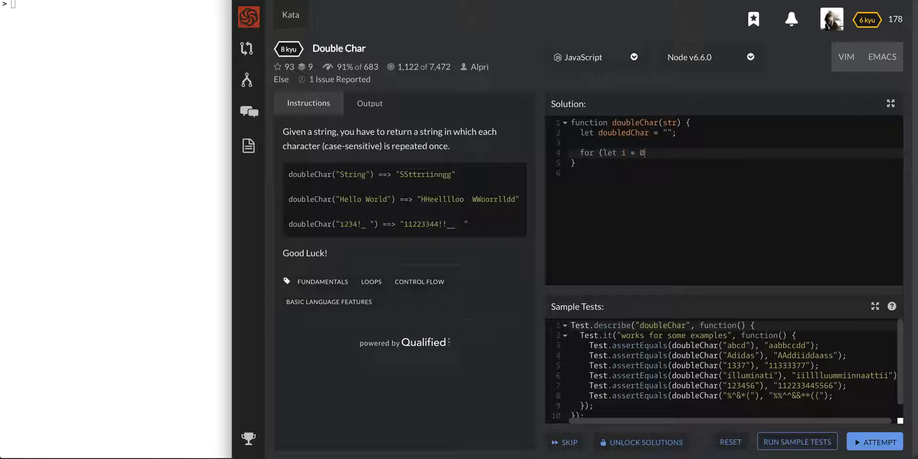
type("; i < st")
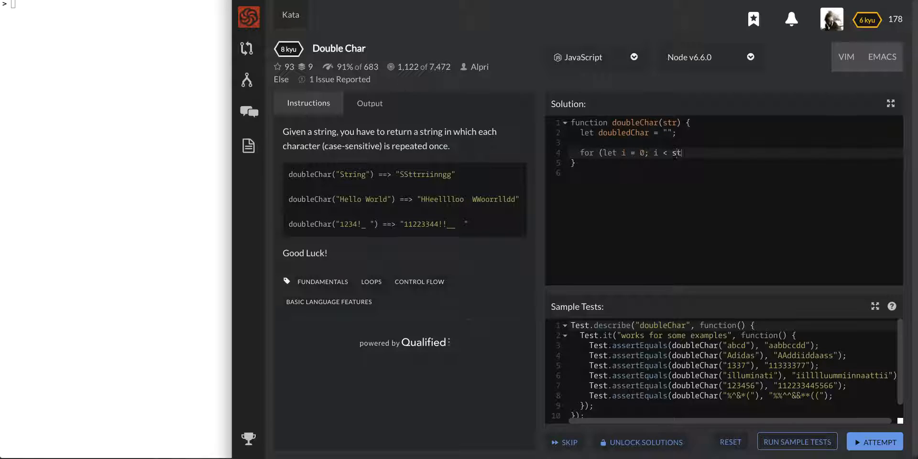
type("r.length; i+")
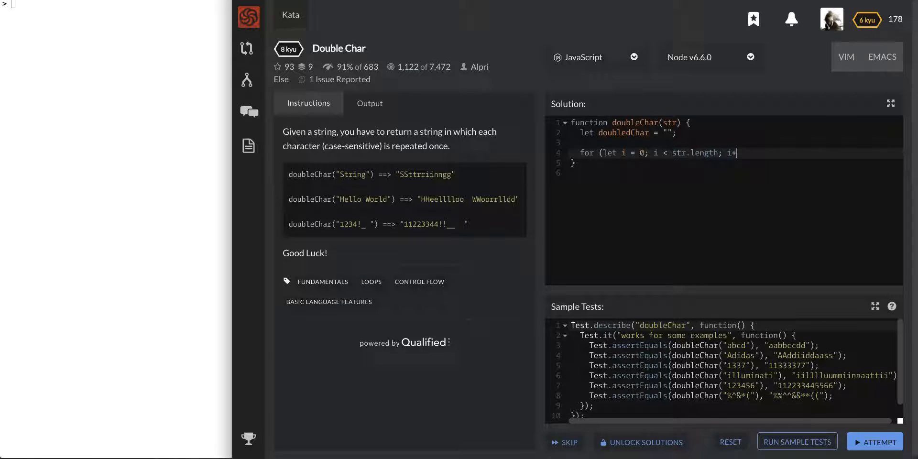
type("+){")
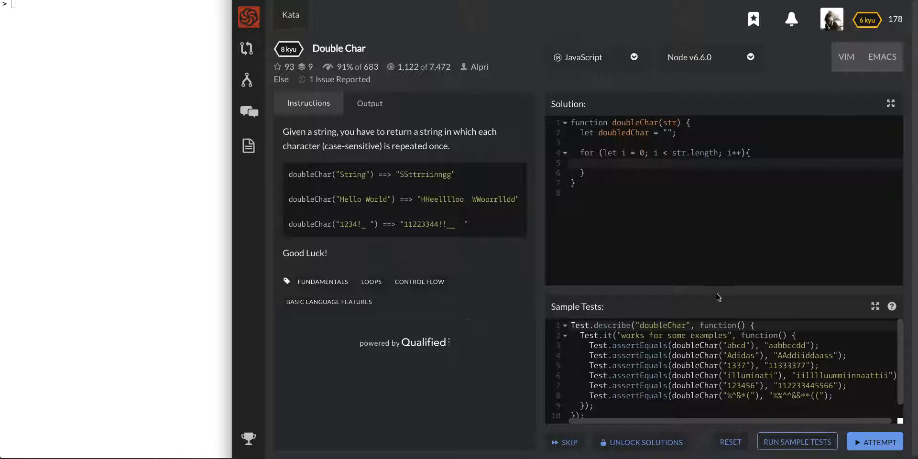
mouse_move(495, 303)
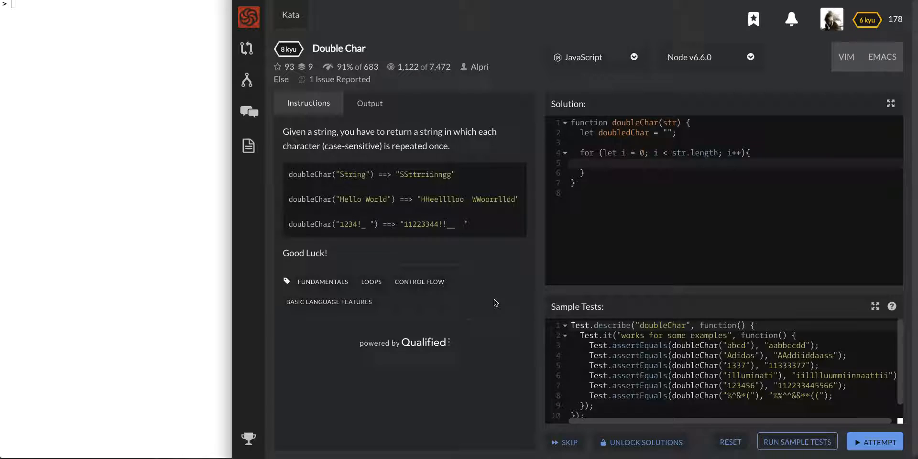
mouse_move(468, 212)
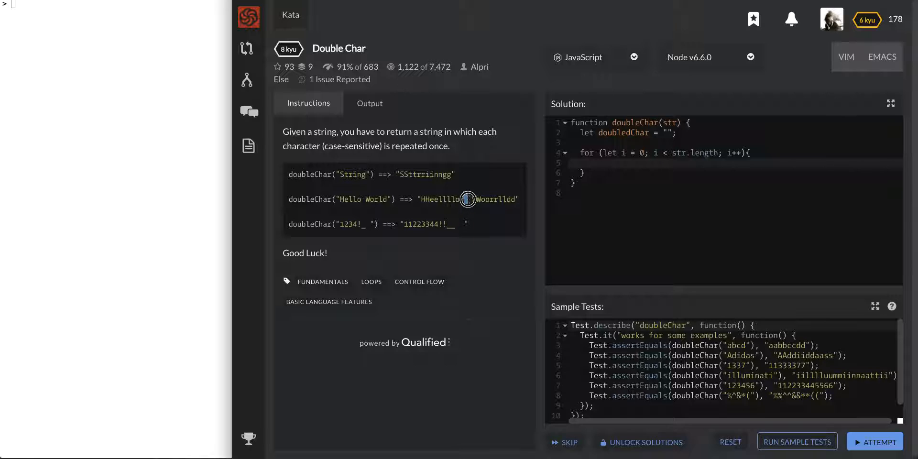
mouse_move(362, 201)
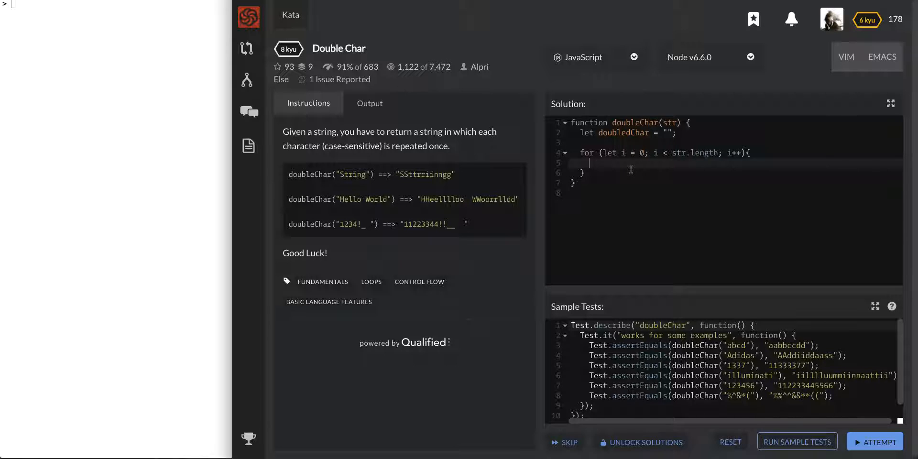
Inside the loop, append str[i] + str[i] to doubledChar
type("doubledChar")
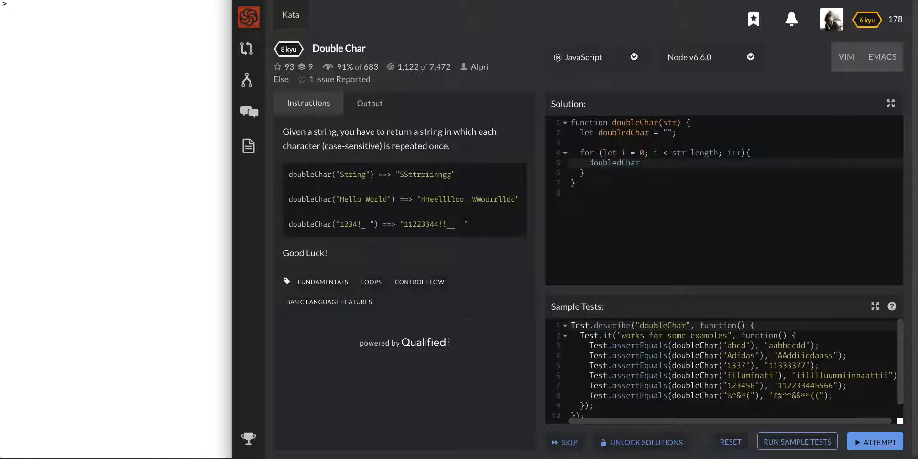
type("+=")
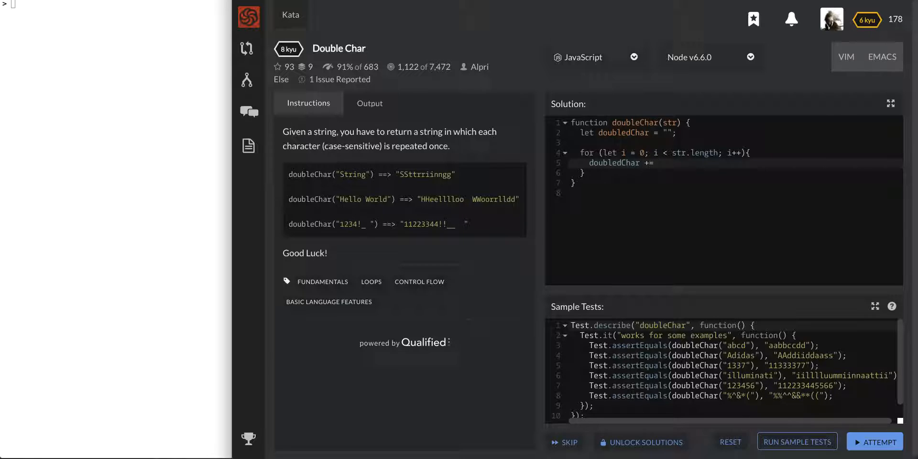
type("st")
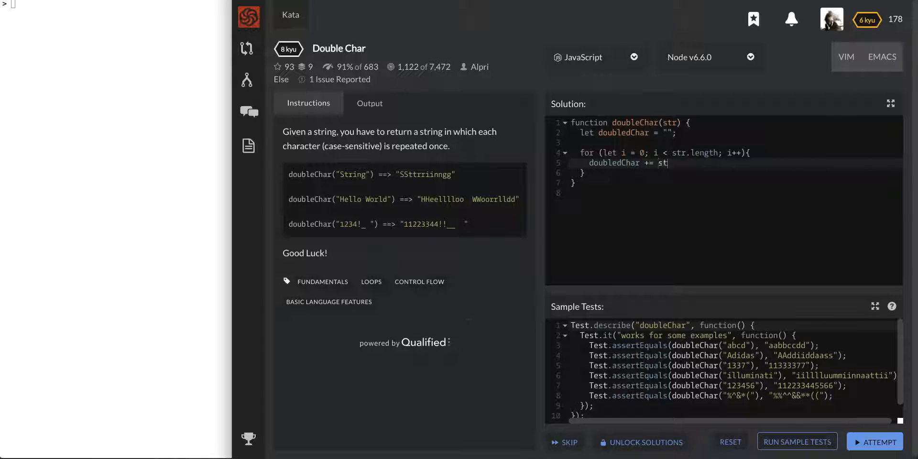
type("r[i] + str[i];")
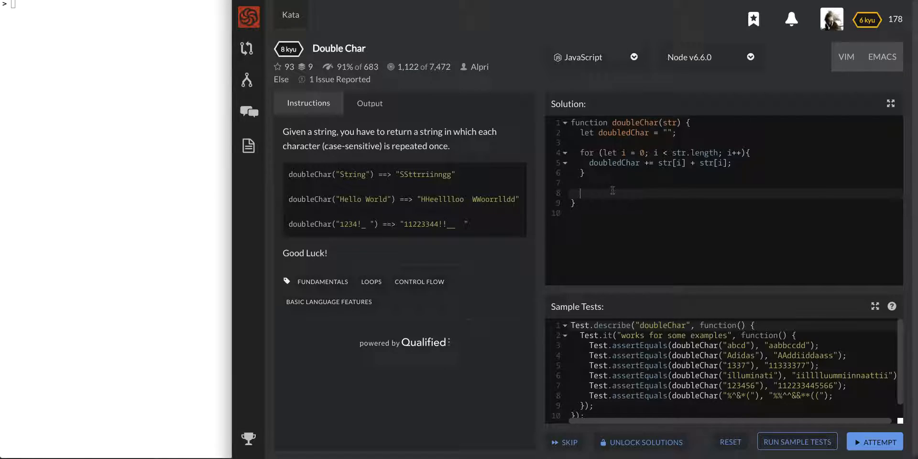
Return doubledChar at the end of the function
type("return dou")
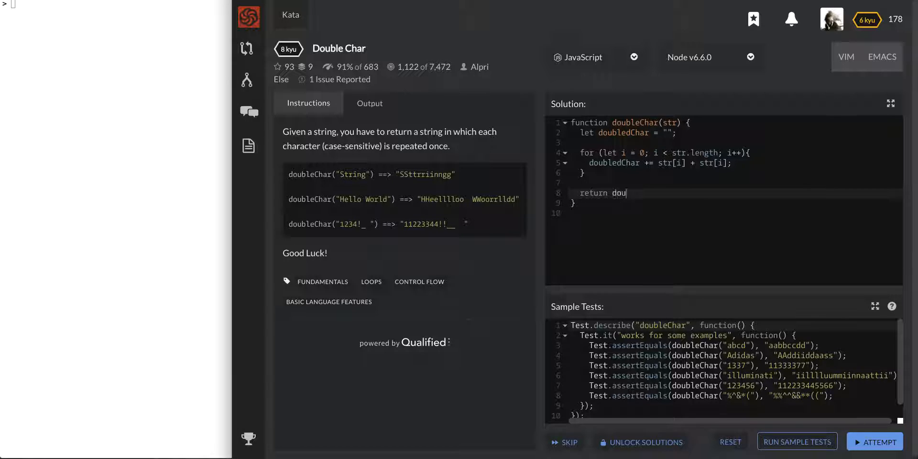
type("bledChar;")
left_click(116, 4)
type("let str =")
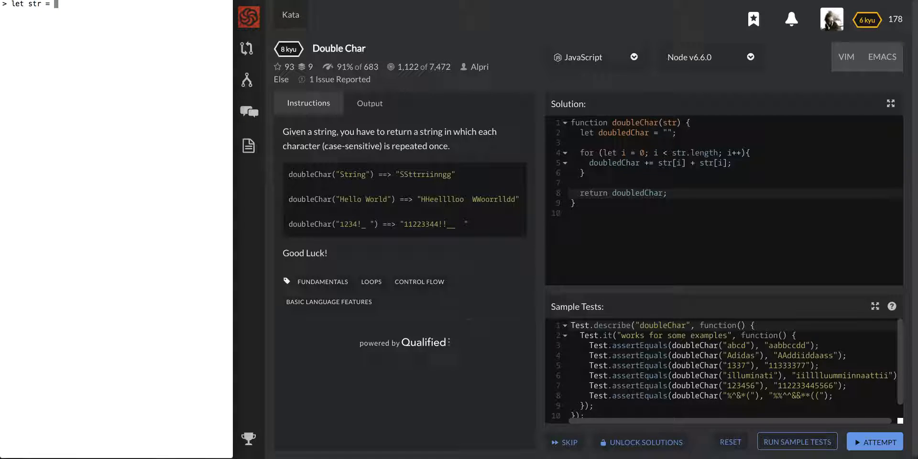
In the Node REPL, build str from "" by appending "a" then "b" + "b" to get 'abb'
type("\"hello\"")
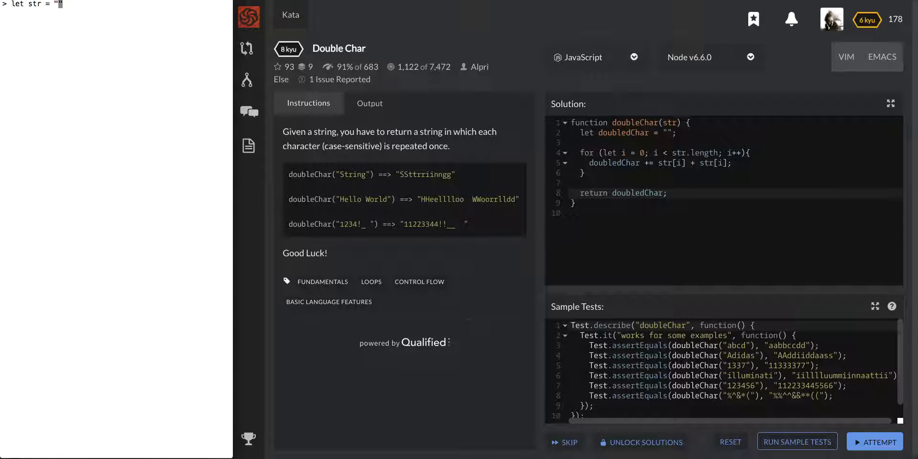
key("Enter")
type("str +=")
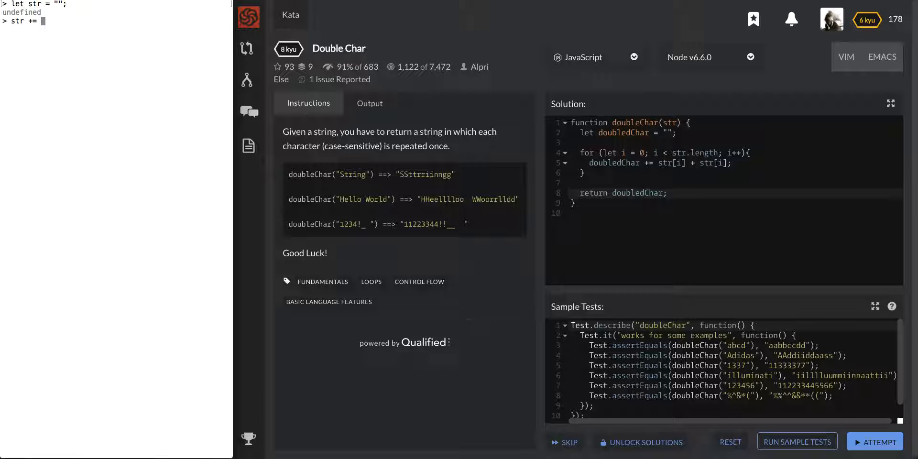
type("\"a\";")
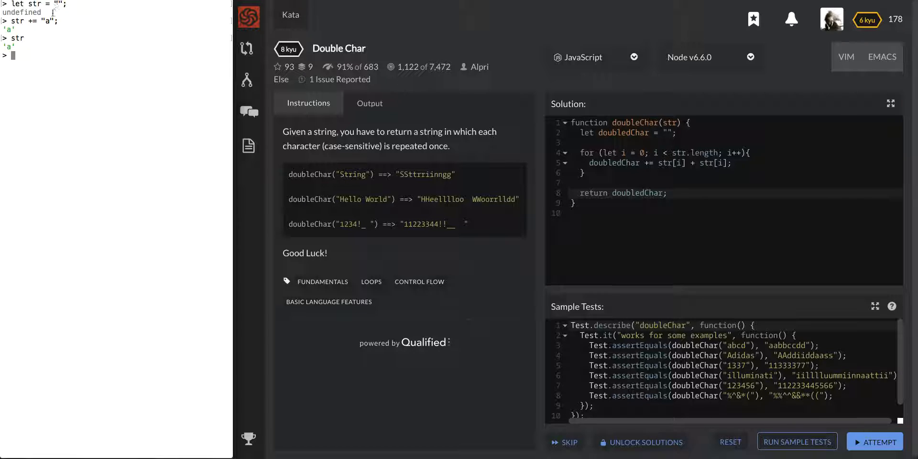
type("str += \"a\";")
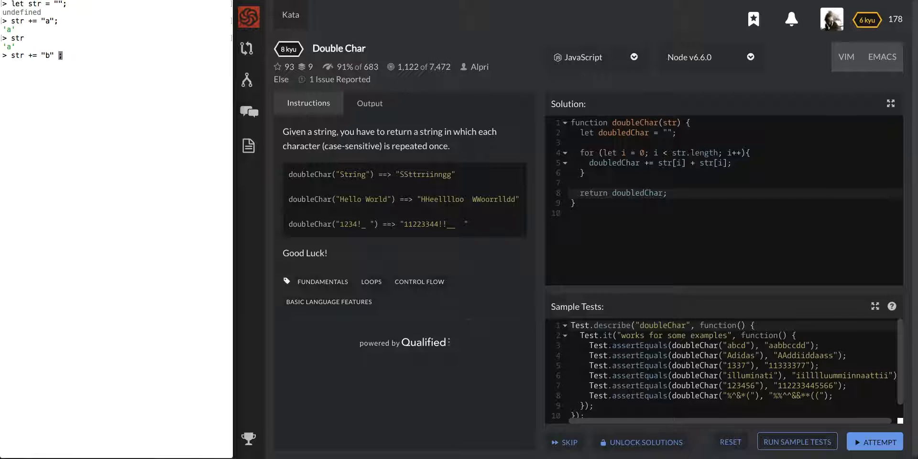
type("+ \"\";")
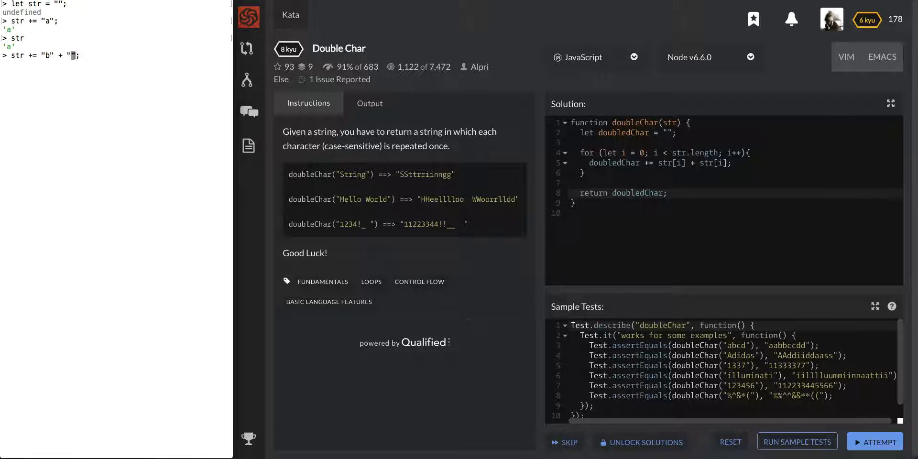
type("b")
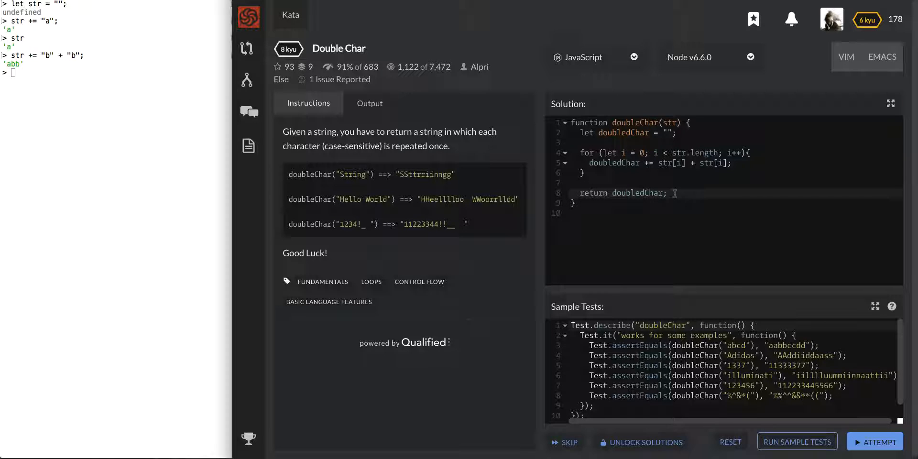
Run Attempt so the doubleChar solution passes all 46 tests
left_click(796, 442)
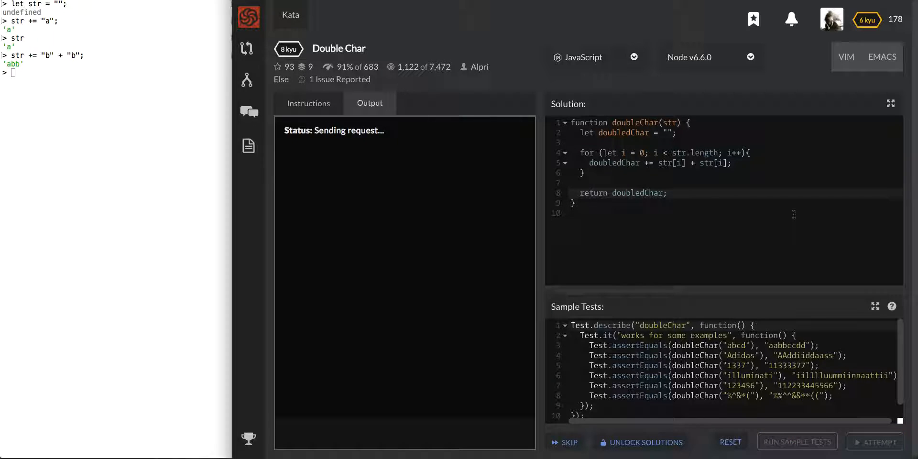
left_click(796, 442)
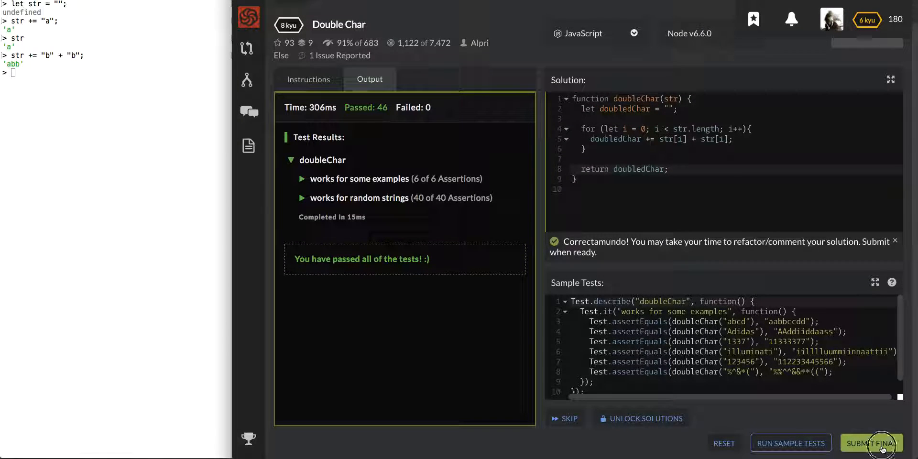
Submit the passing solution as final and reach the other warriors' Solutions page
left_click(872, 443)
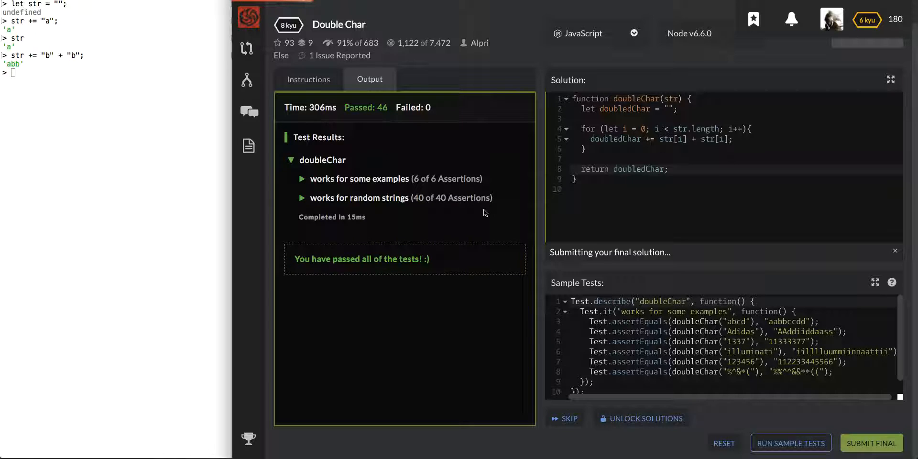
left_click(873, 443)
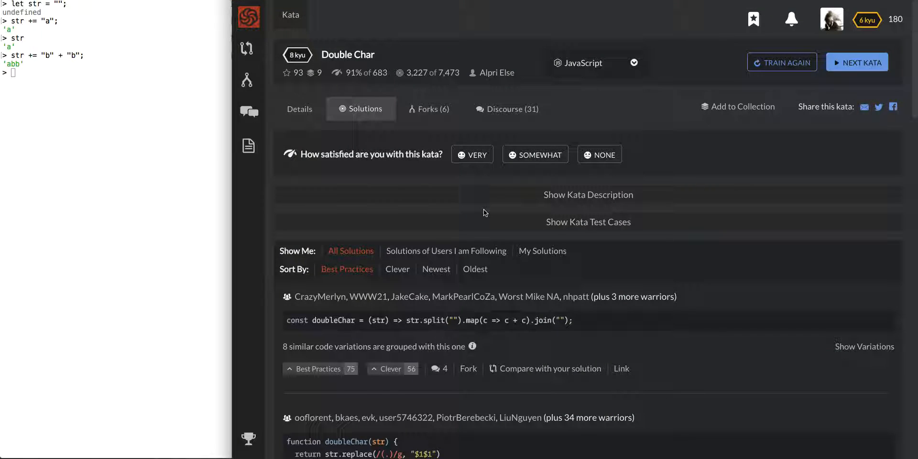